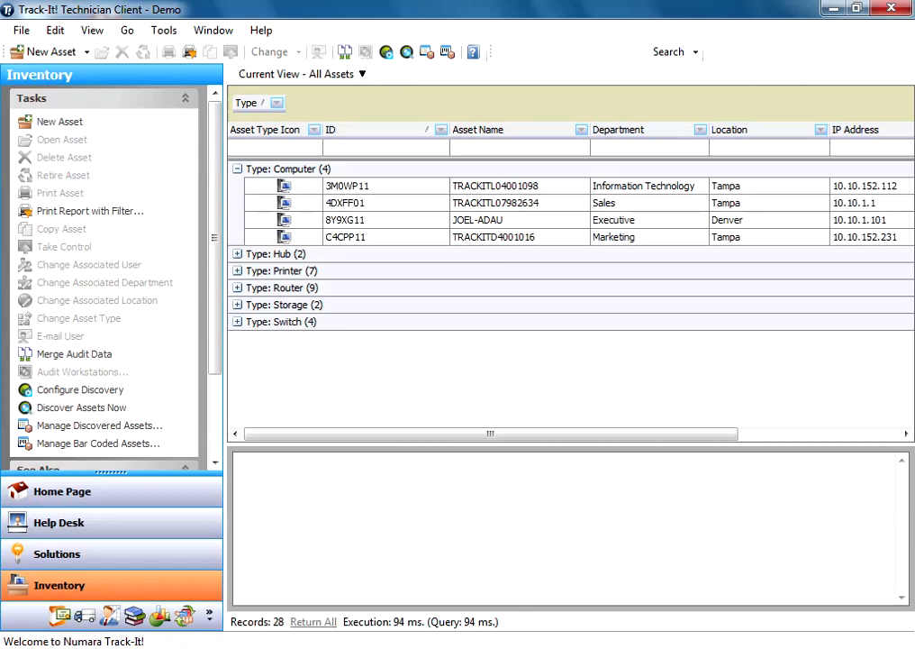
mouse_move(79, 389)
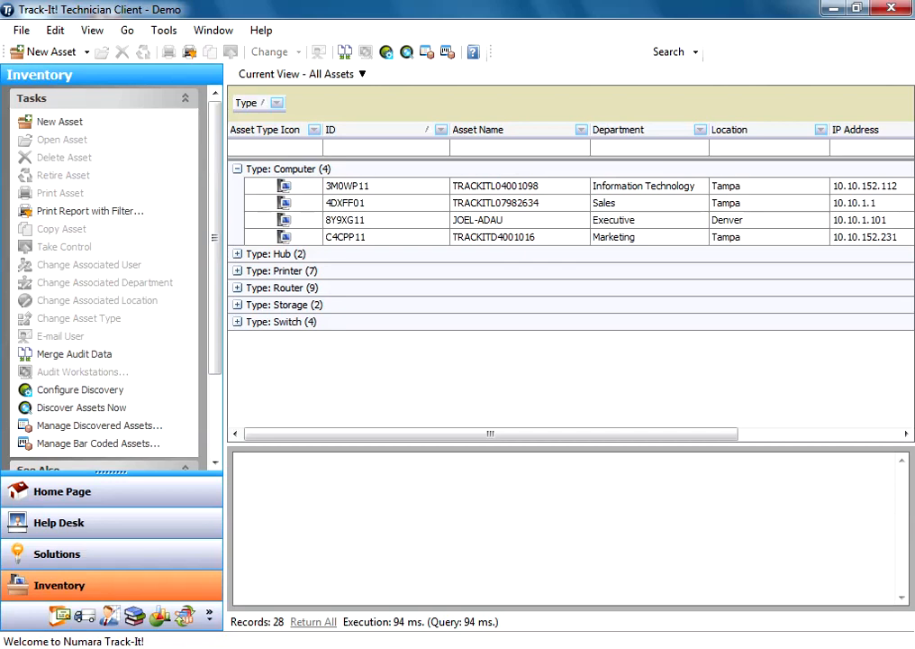
Step: Reach the Network Domains page under Configuration > Inventory > Network Discovery in the Administration Console
left_click(169, 29)
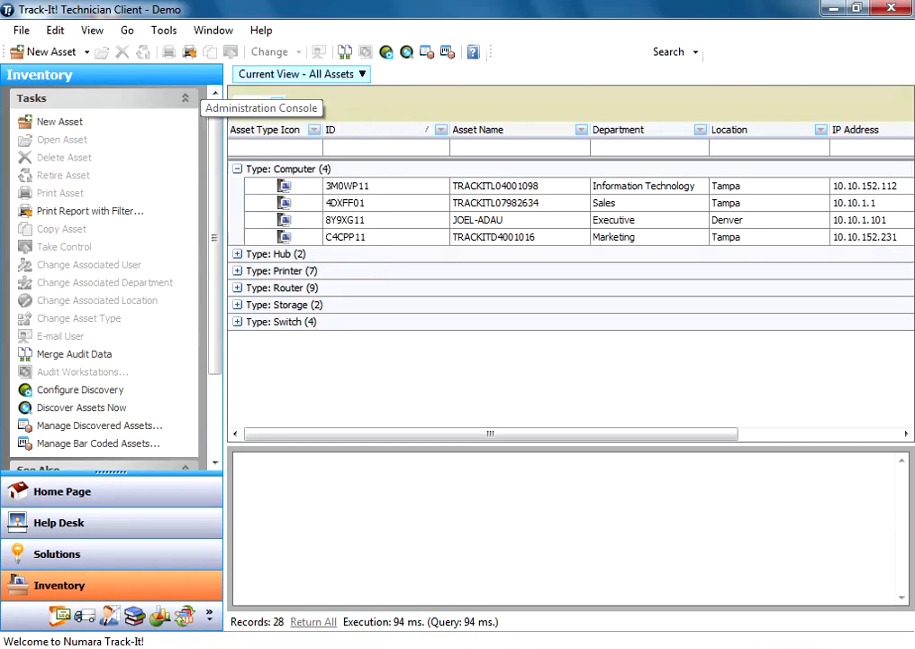
left_click(259, 108)
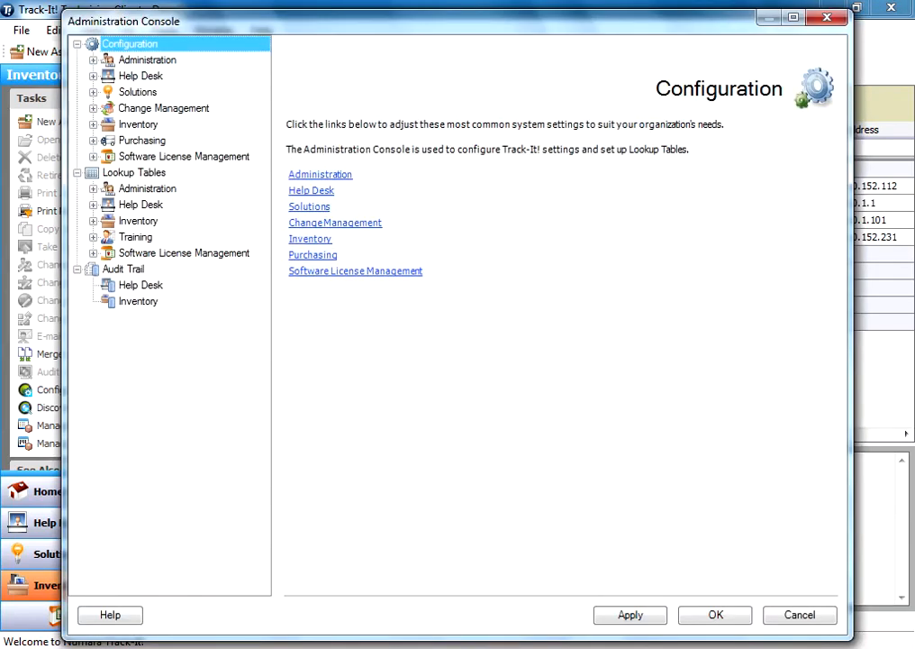
left_click(94, 122)
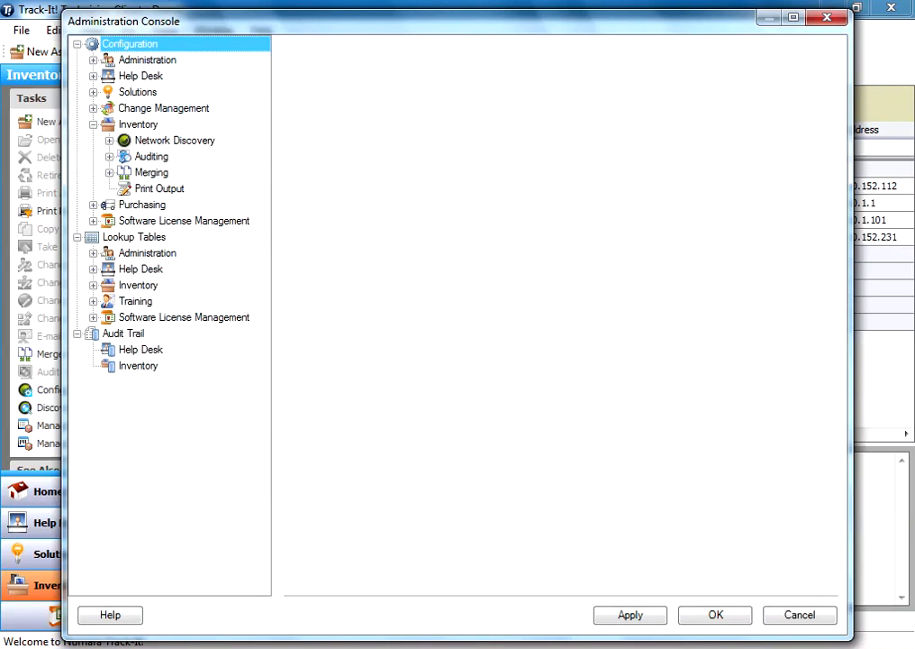
left_click(173, 141)
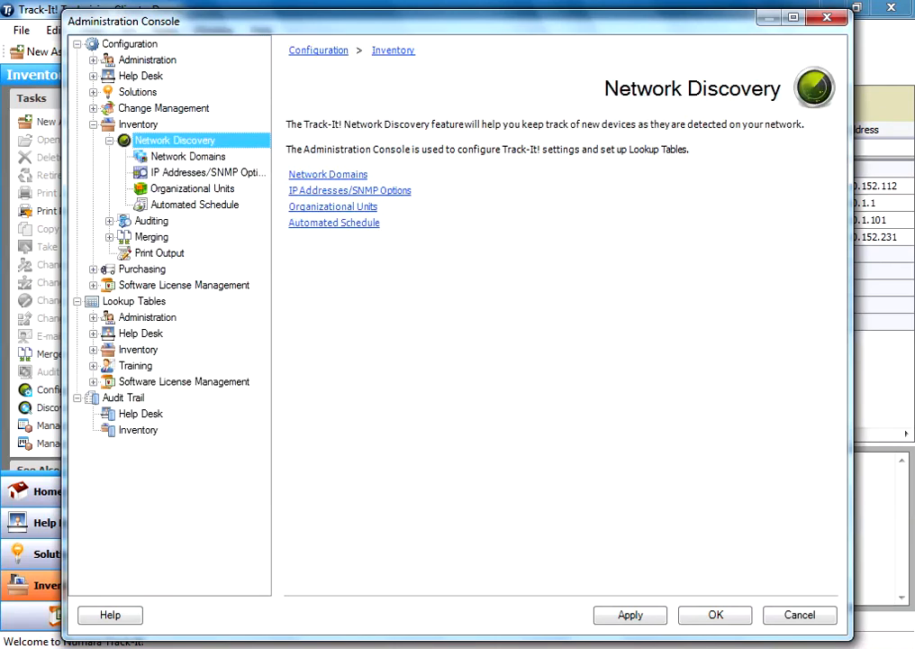
left_click(188, 155)
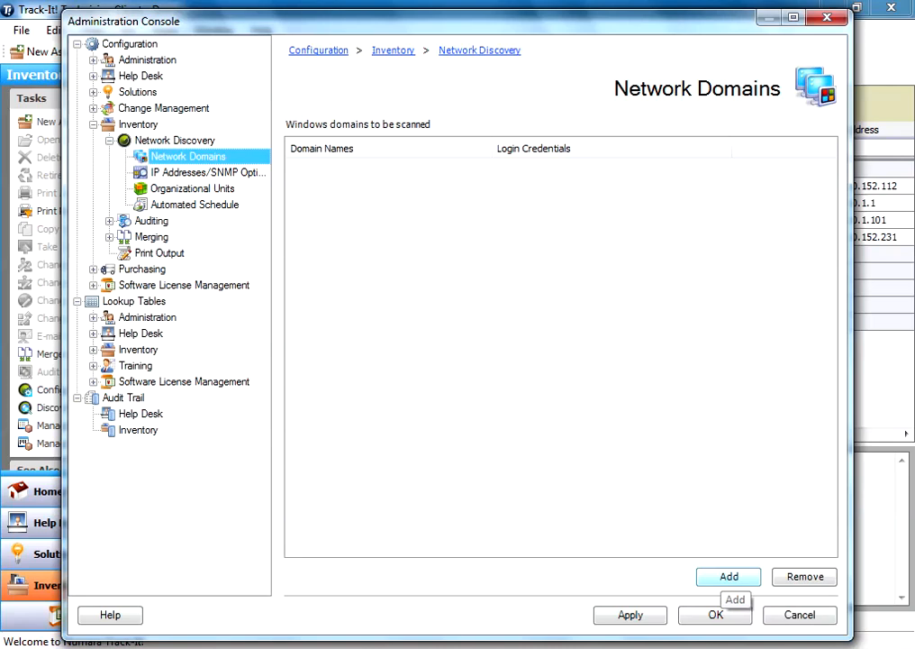
Step: Cancel the Select Network Domains dialog without adding any and go to IP Addresses/SNMP Options
left_click(731, 577)
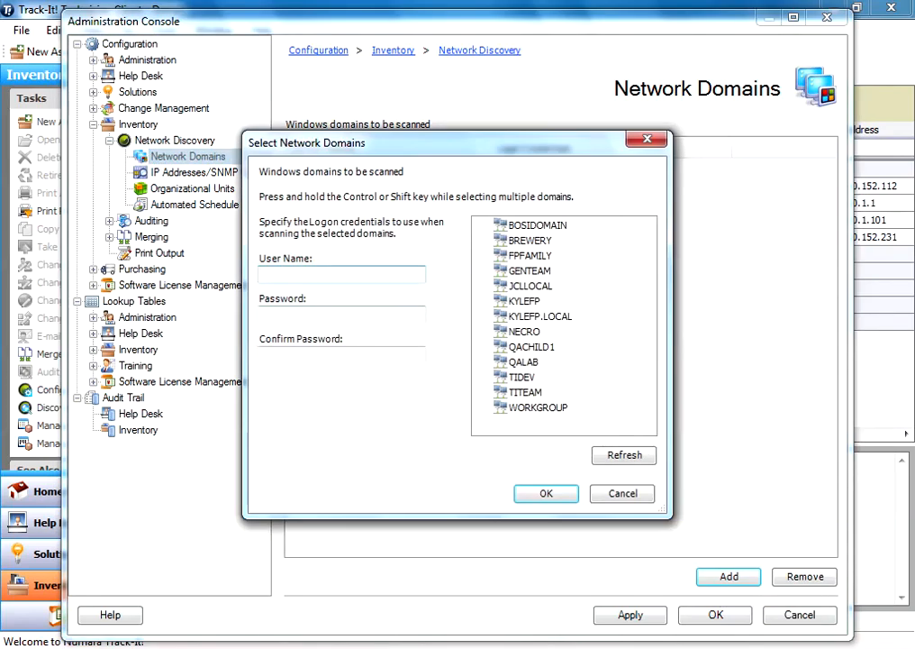
left_click(622, 493)
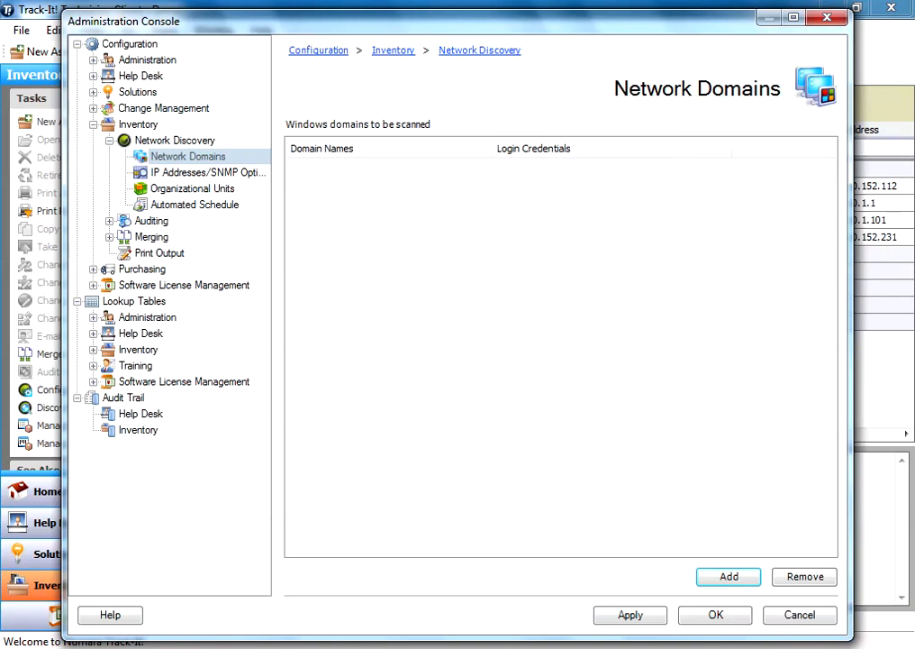
left_click(202, 173)
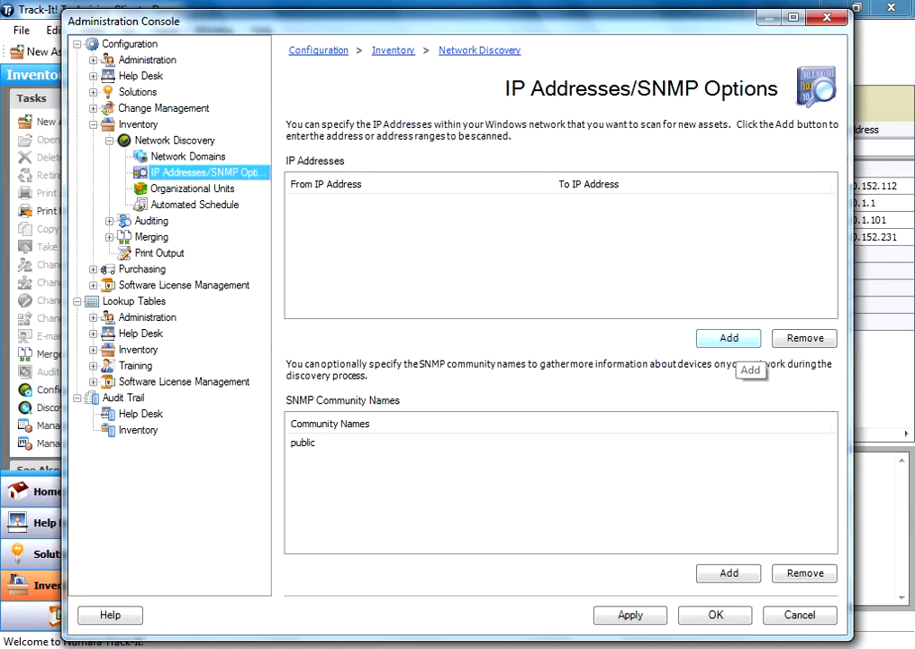
Step: Add the scan range starting at 10.5.93.1 and ending at 10.5.93.100 with community 'public'
left_click(728, 339)
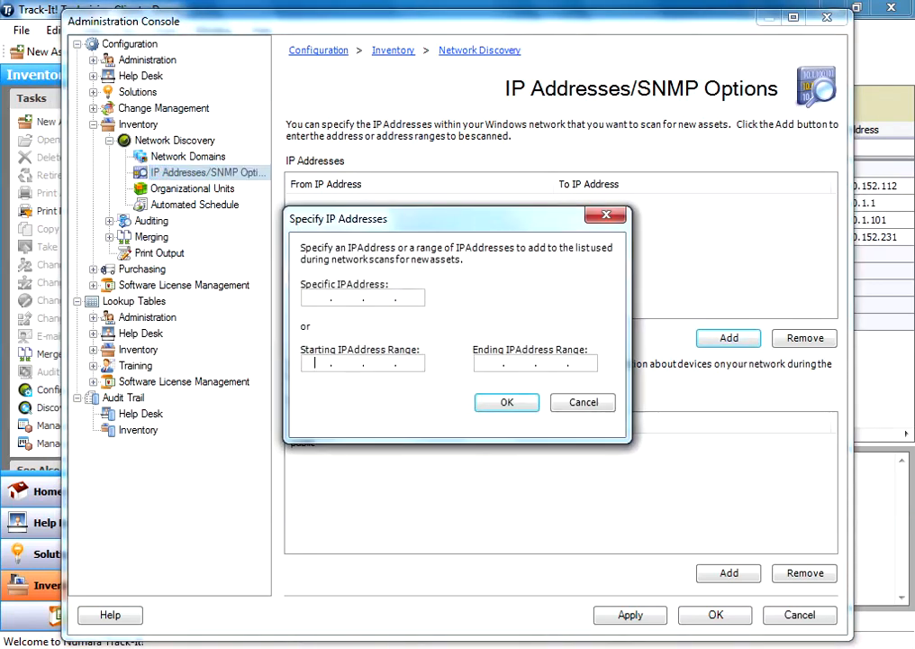
type("10 . . .")
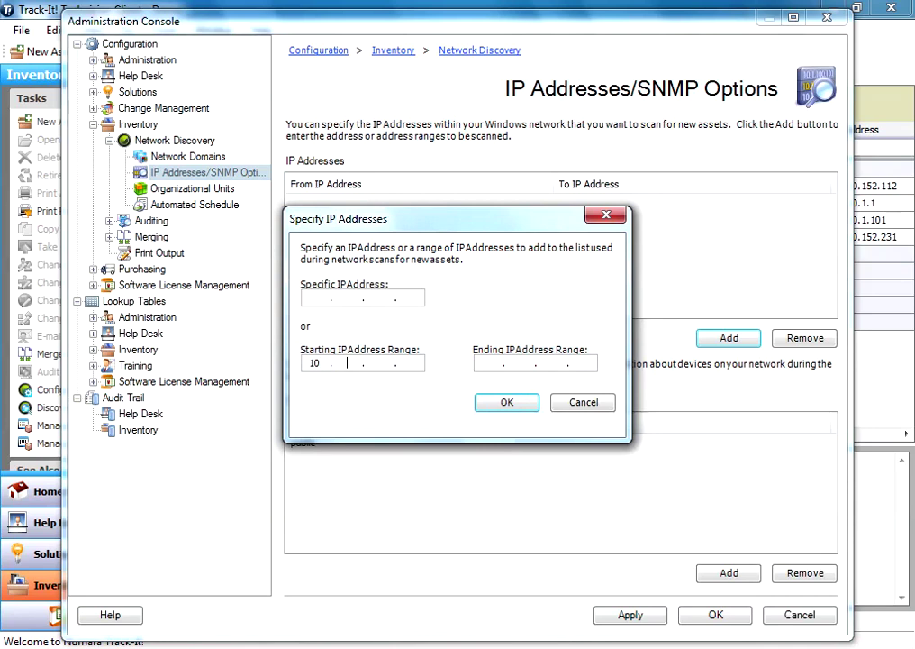
type("5")
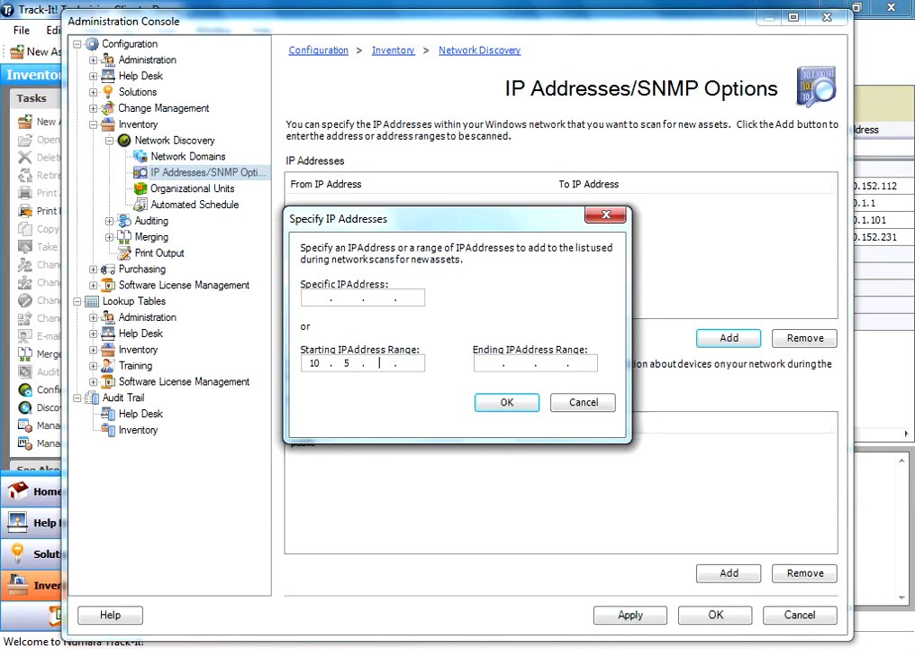
type("93")
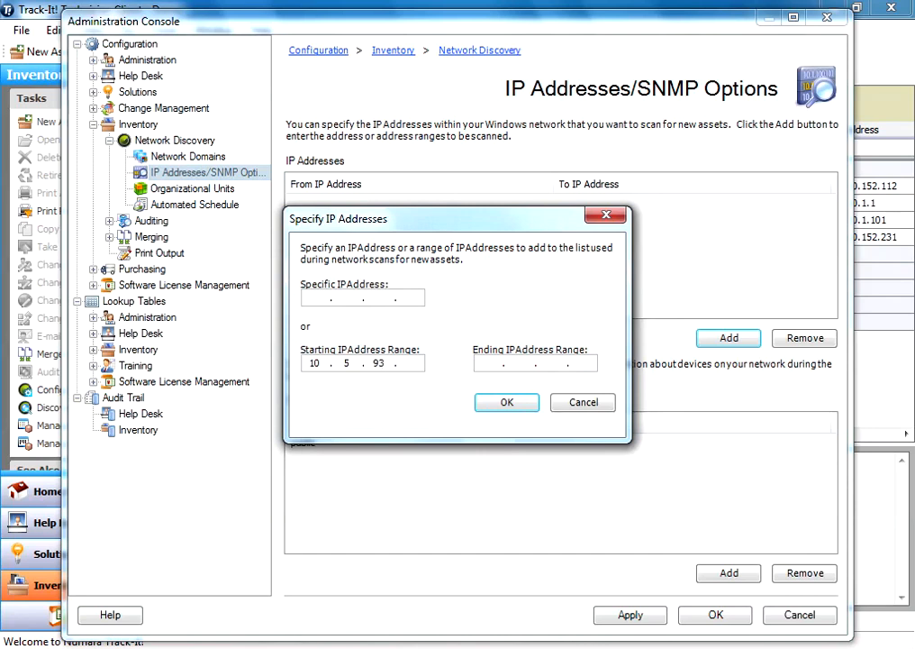
type("1")
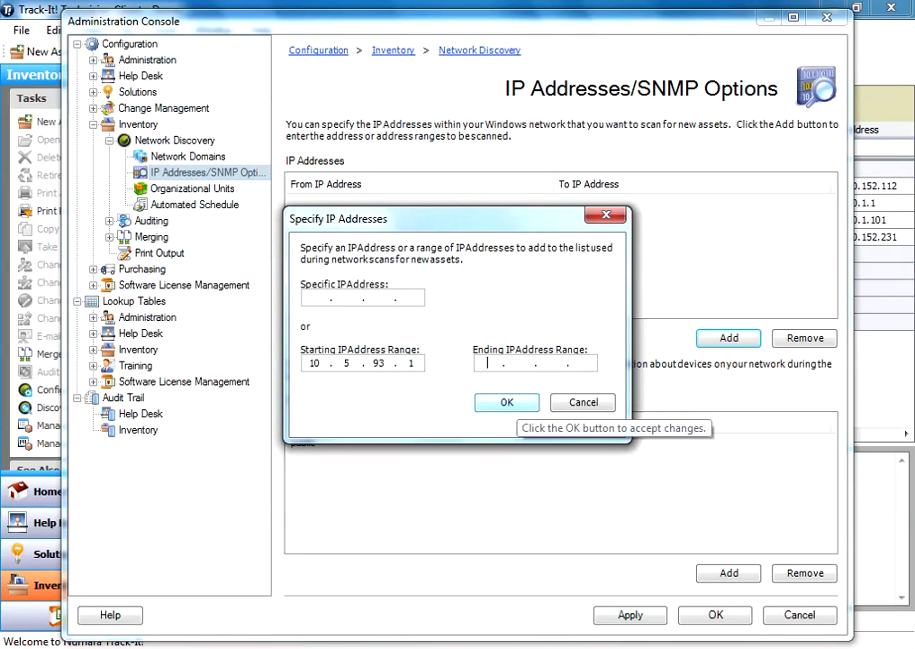
type("10 . . .")
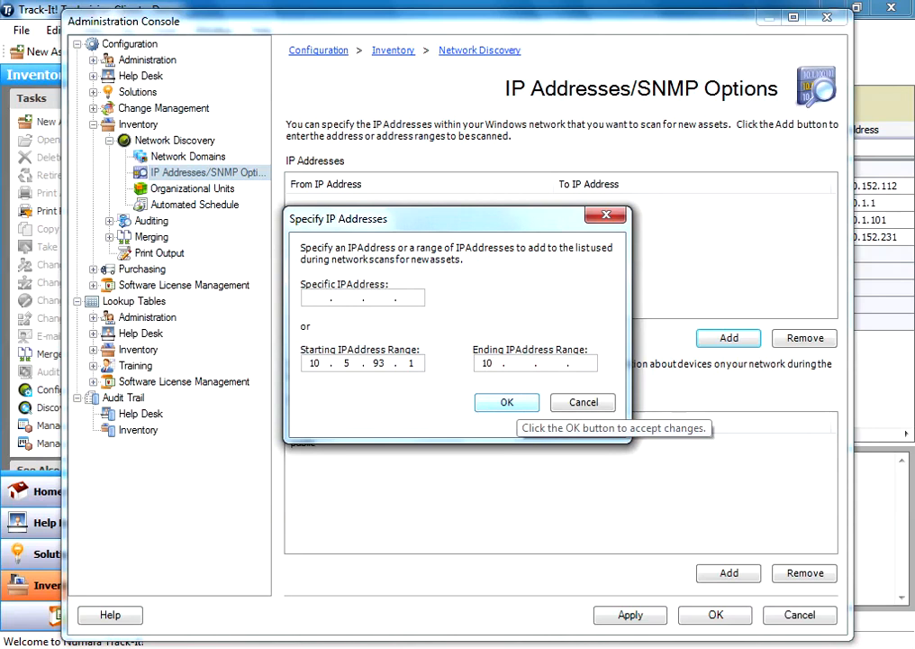
type("5")
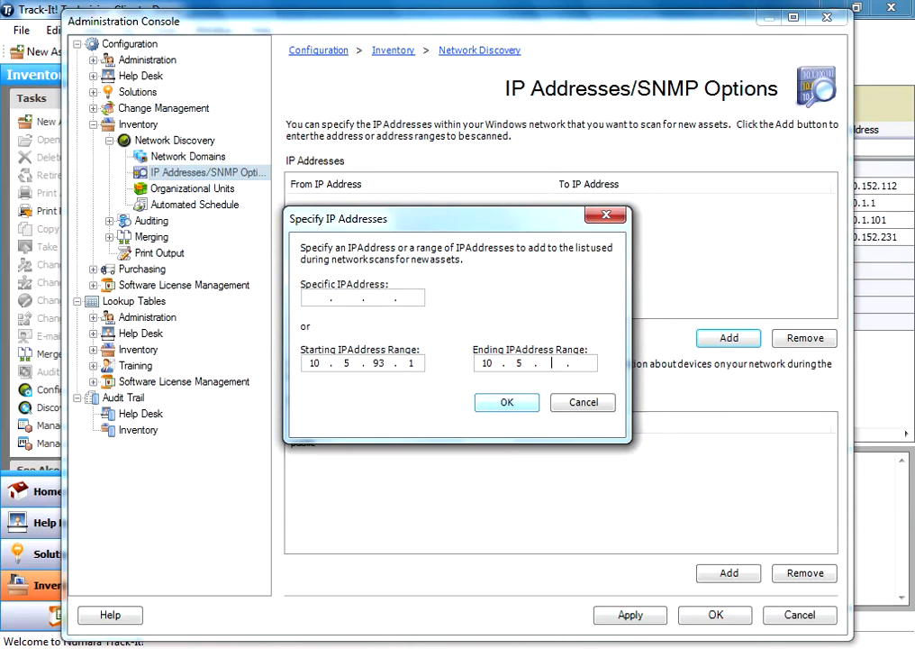
type("93")
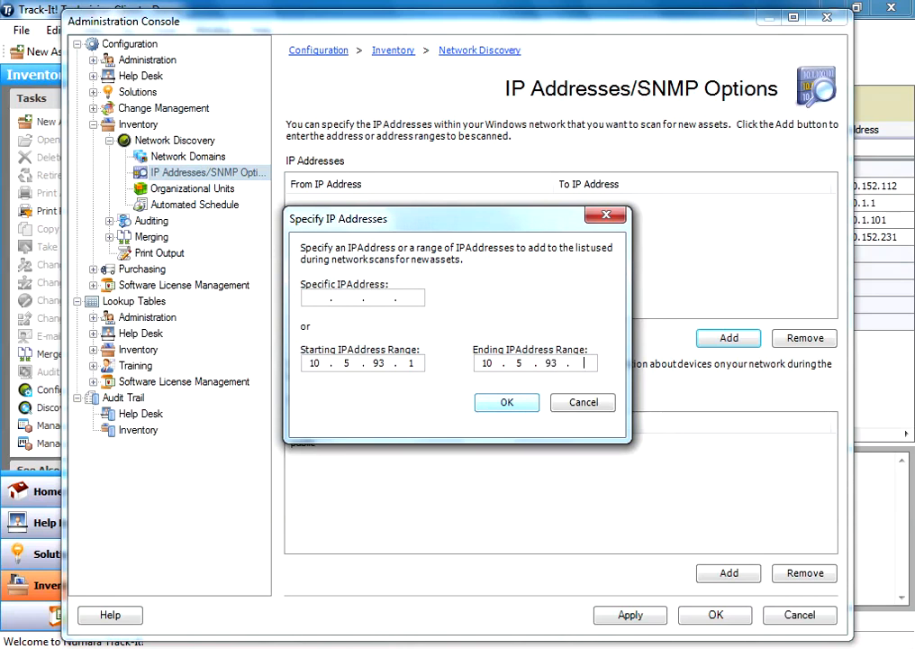
type("100")
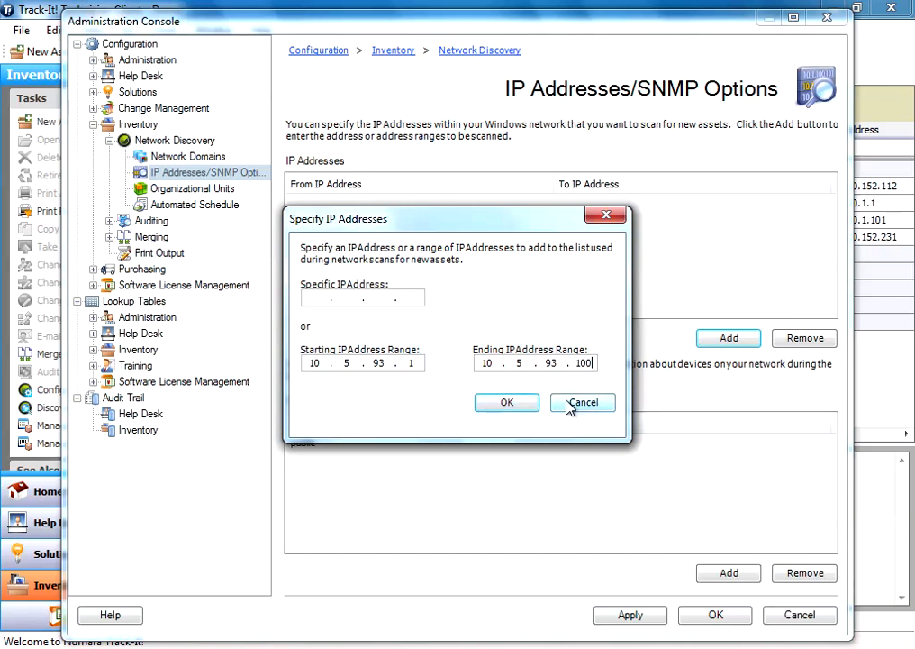
left_click(507, 402)
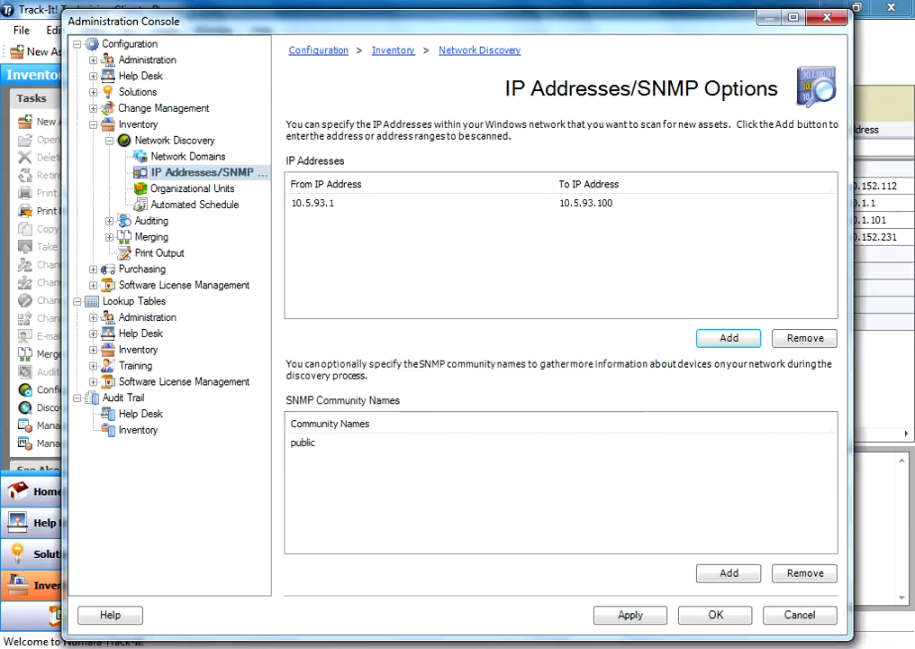
Step: Save the discovery settings with OK and return to the Inventory asset list
left_click(194, 205)
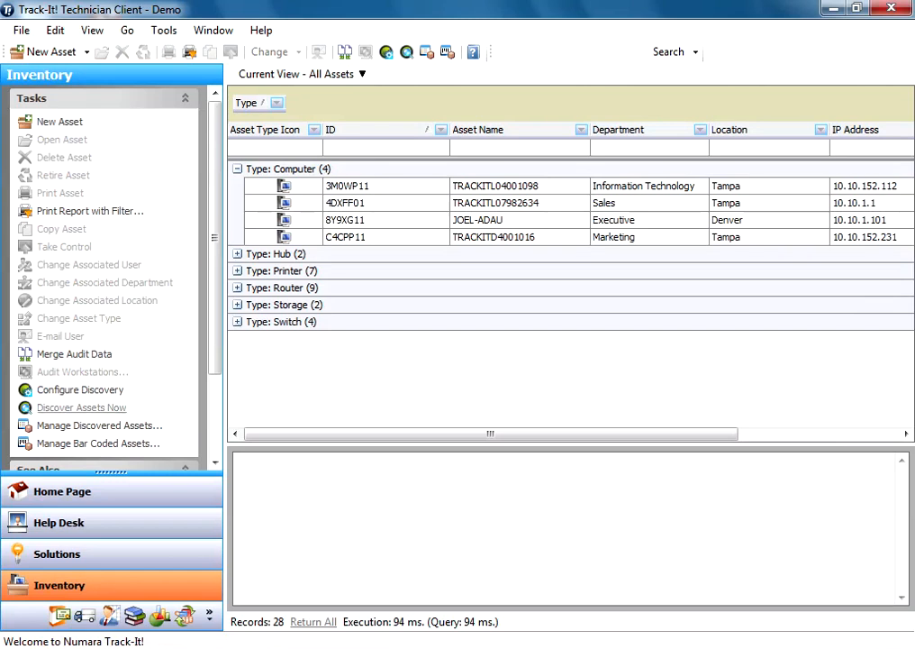
Step: Run Discover Assets Now over the 10.5.93.x range until the scan completes
left_click(81, 408)
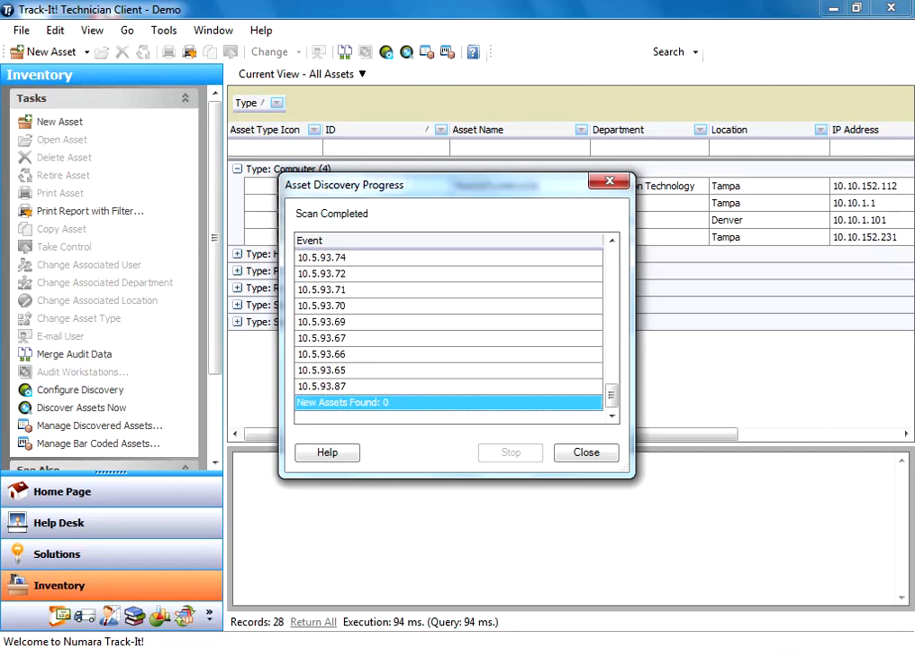
Step: In Manage Discovered Assets expand Device Domain: QALAB and save, confirming 50 new assets to add
left_click(588, 452)
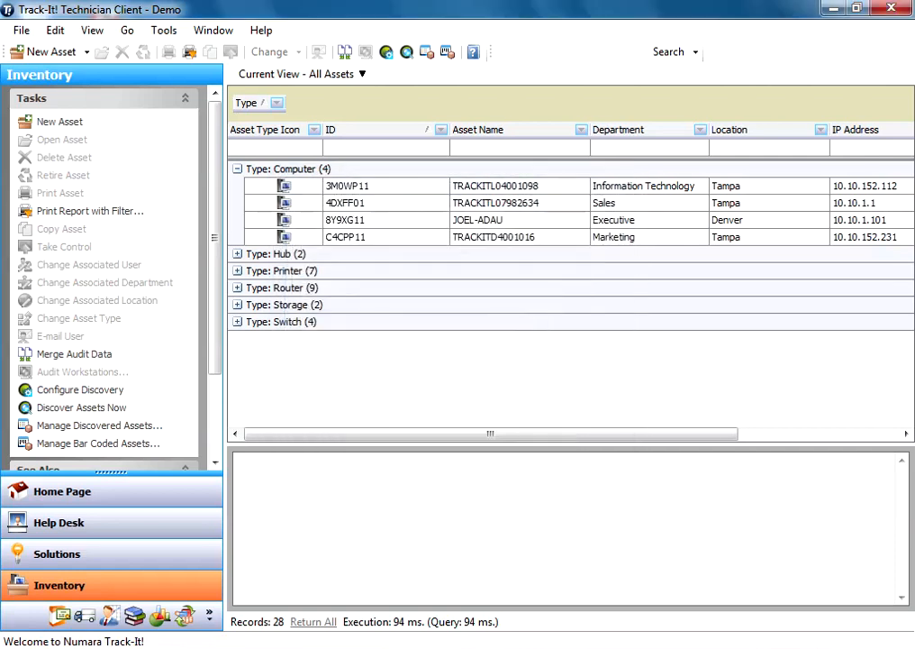
left_click(99, 426)
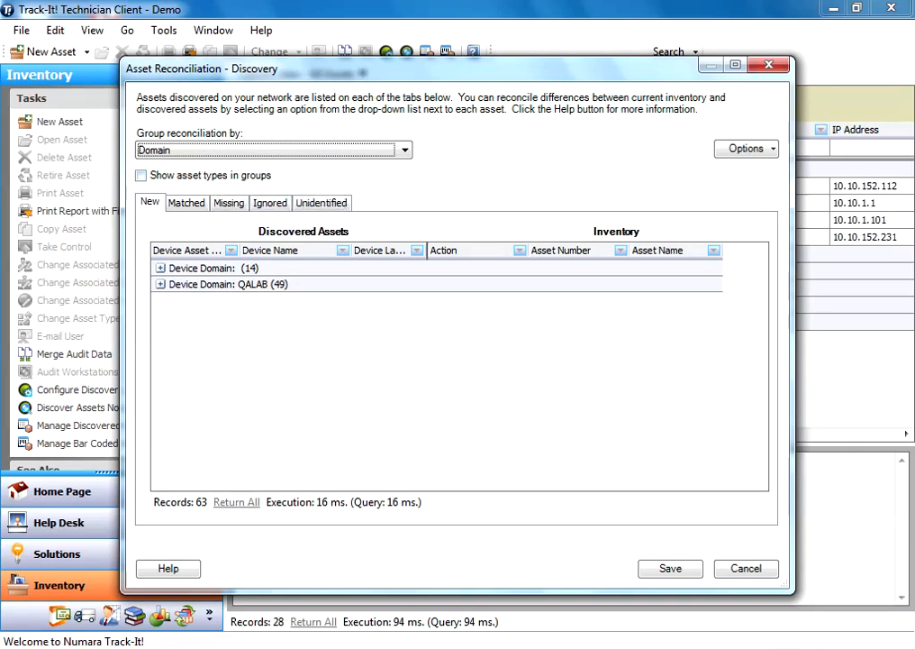
left_click(161, 285)
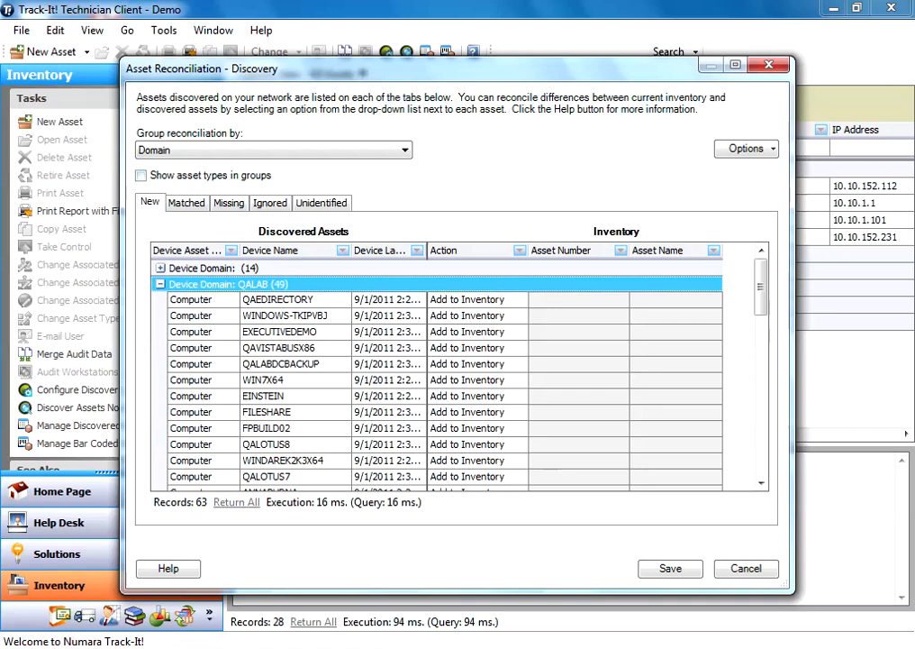
mouse_move(670, 570)
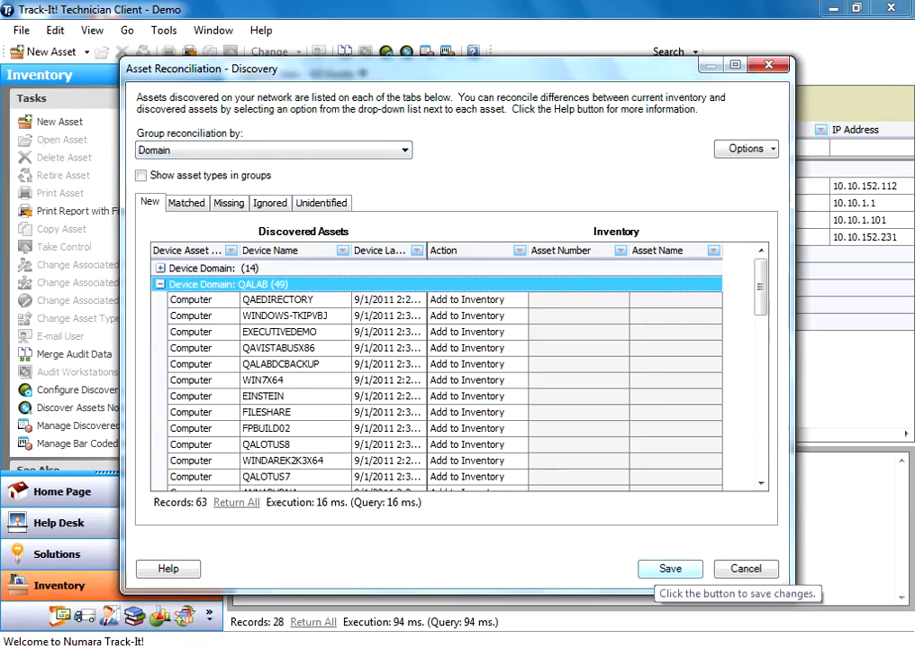
left_click(670, 568)
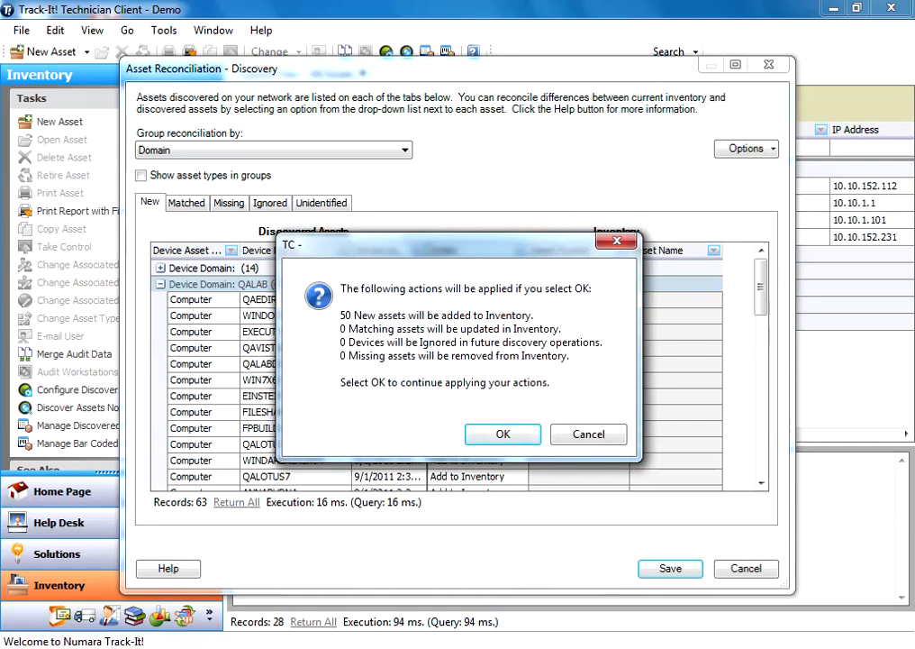
Step: Confirm adding the 50 new assets to Inventory and select one newly added computer row
left_click(503, 434)
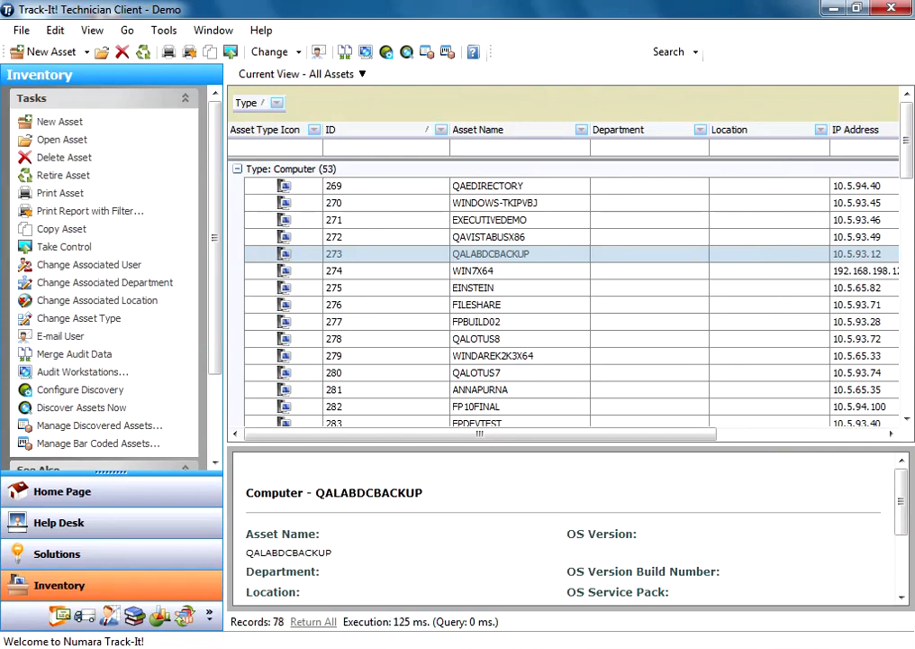
left_click(476, 338)
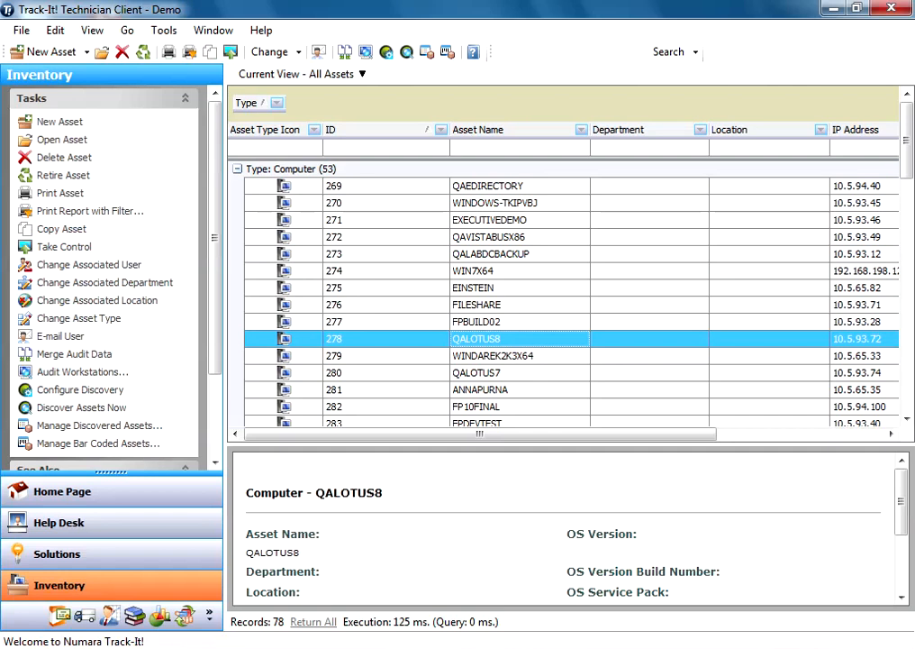
Step: Show the context menu of actions for the FPBUILD02 asset, hovering Audit Now
right_click(476, 321)
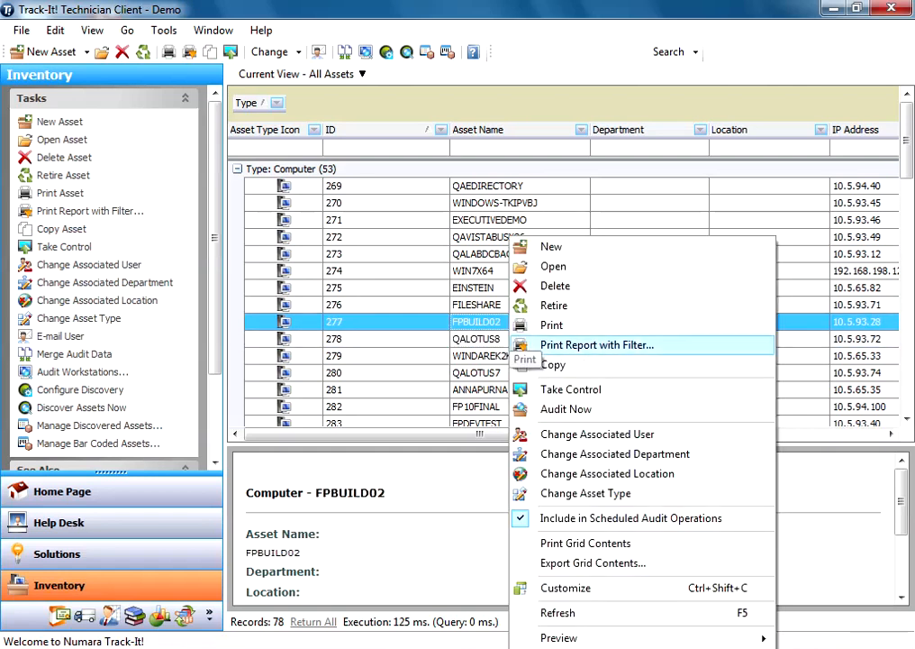
mouse_move(566, 410)
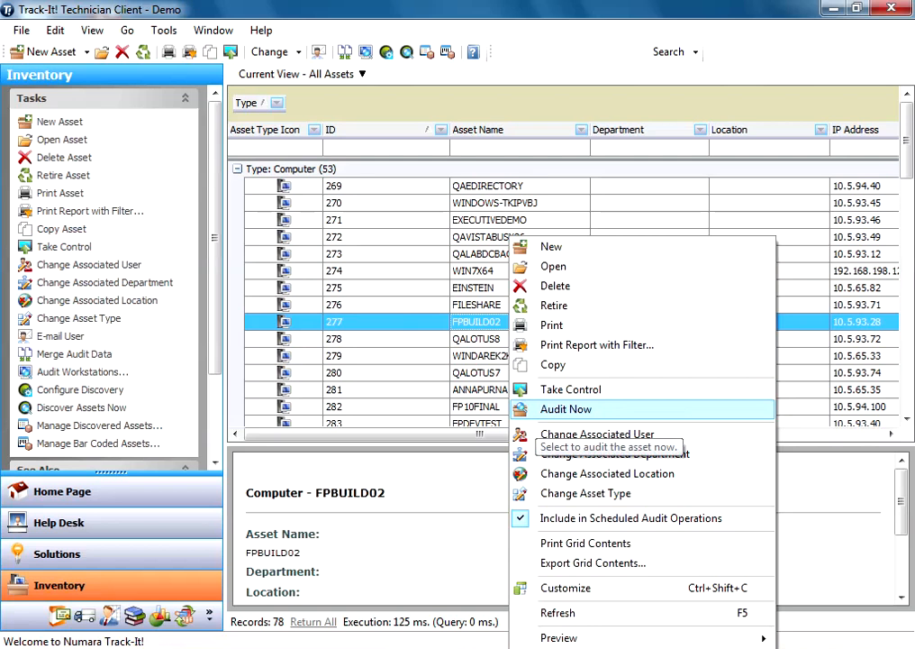
mouse_move(571, 389)
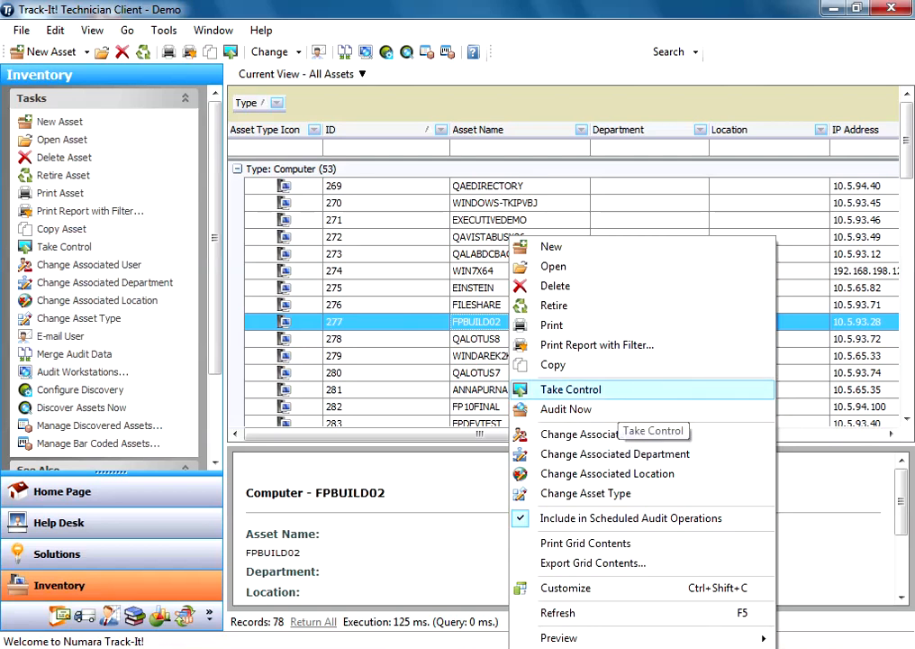
mouse_move(566, 409)
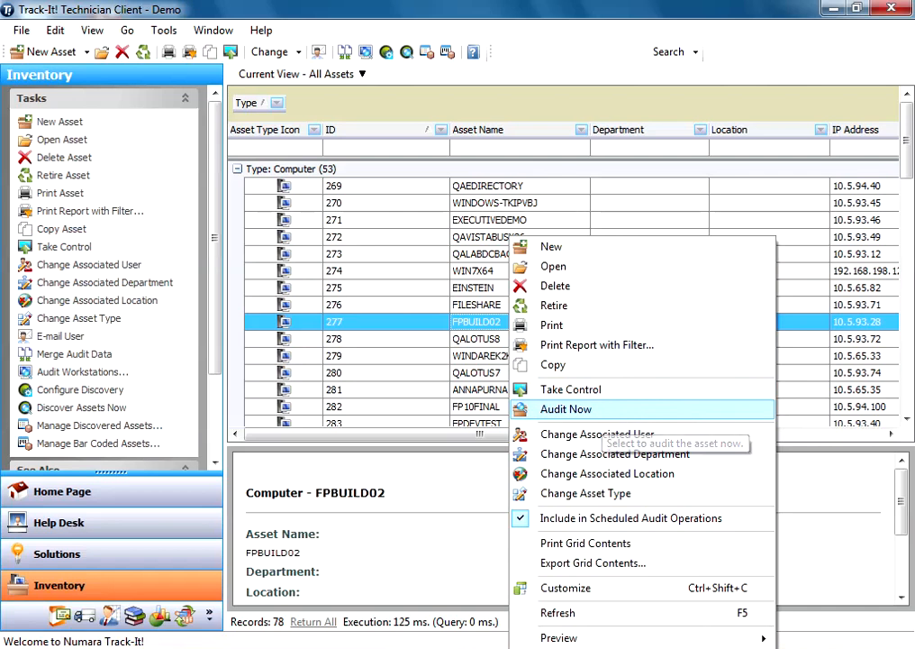
mouse_move(566, 409)
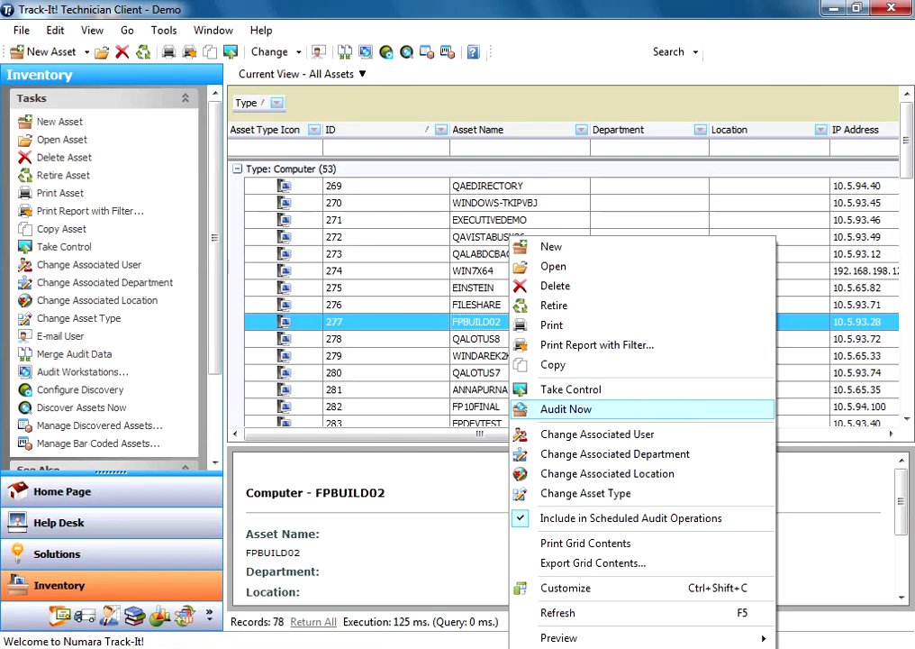